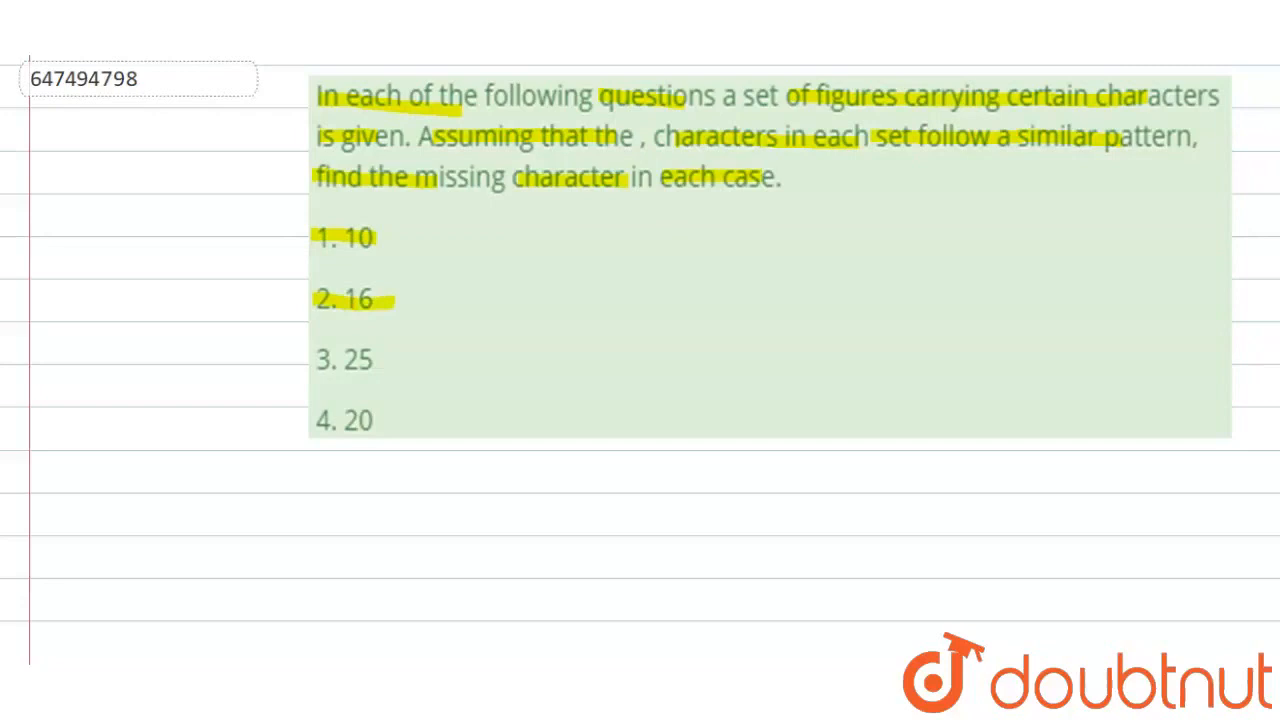
- Highlight options 3 and 4 and begin writing 10 and 16 in red ink below the question
{"action": "left_click", "coordinate": [330, 360]}
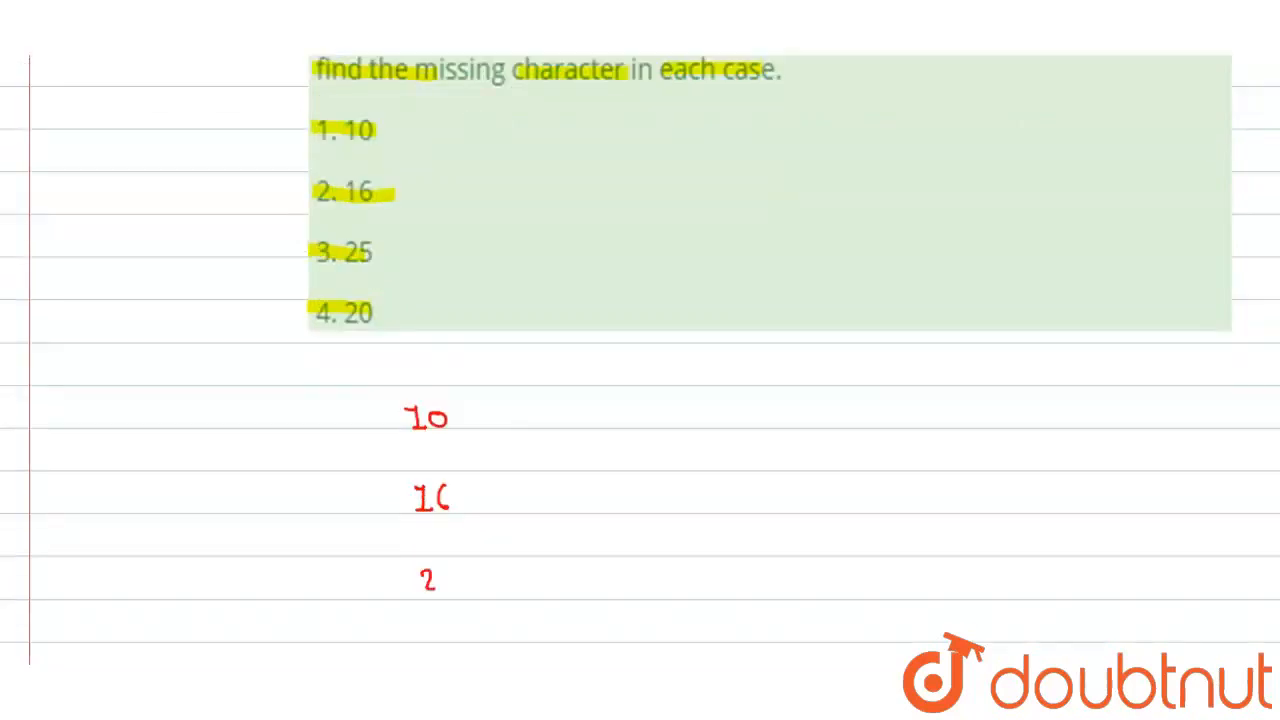
- Scroll the board to continue the red-ink column with 25 and 20 under the earlier numbers
{"action": "scroll", "scroll_direction": "up", "scroll_amount": 3}
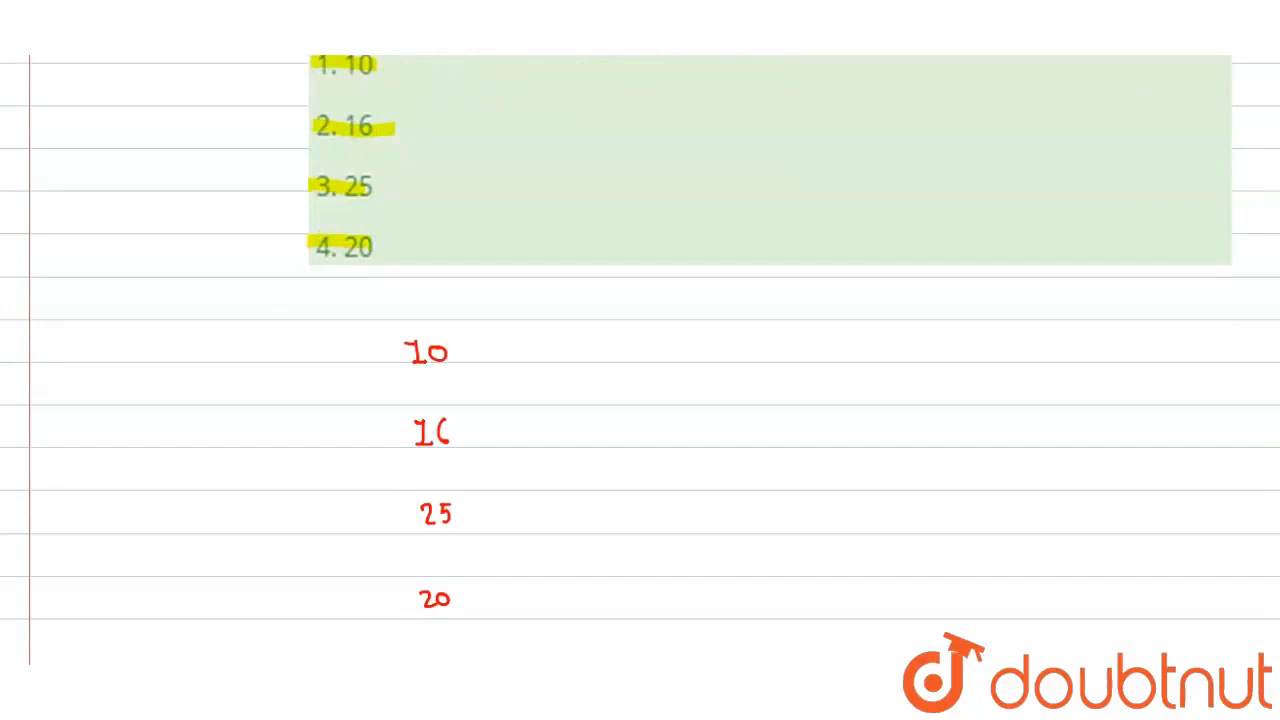